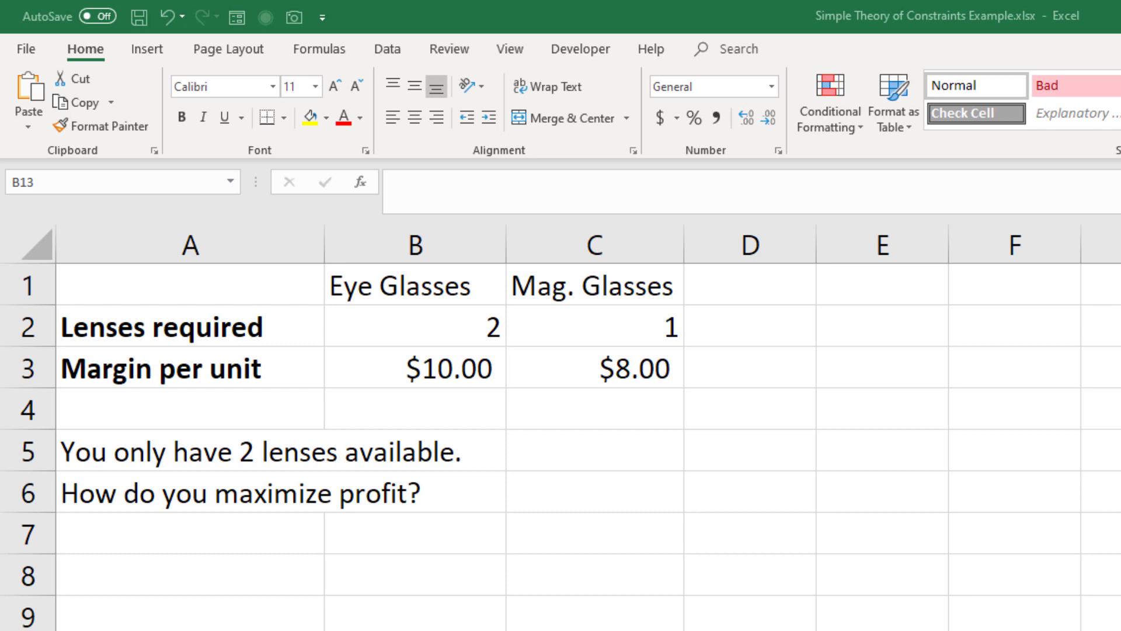
mouse_move(384, 405)
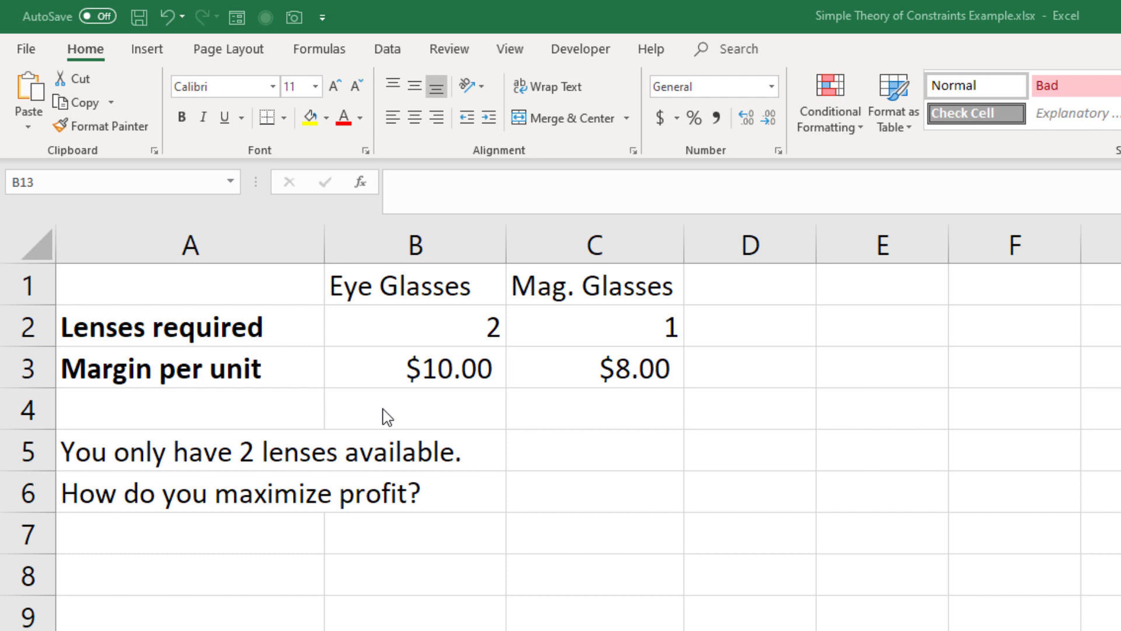
Enter =B3/B2 in B4 so Eye Glasses margin per lens shows $5.00
left_click(415, 423)
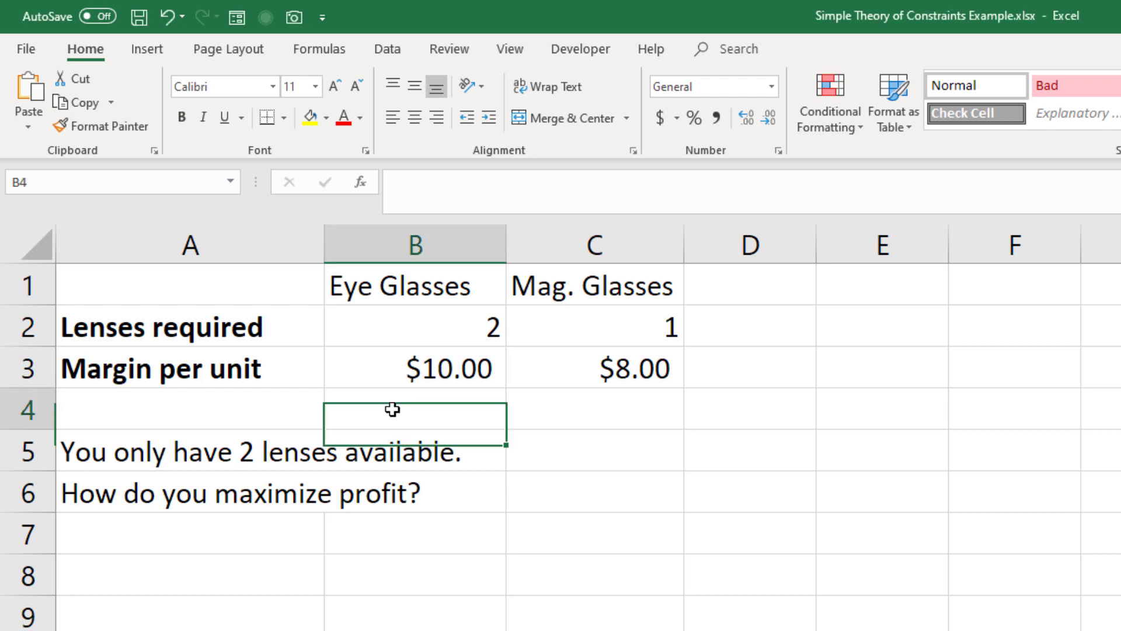
type("=B3")
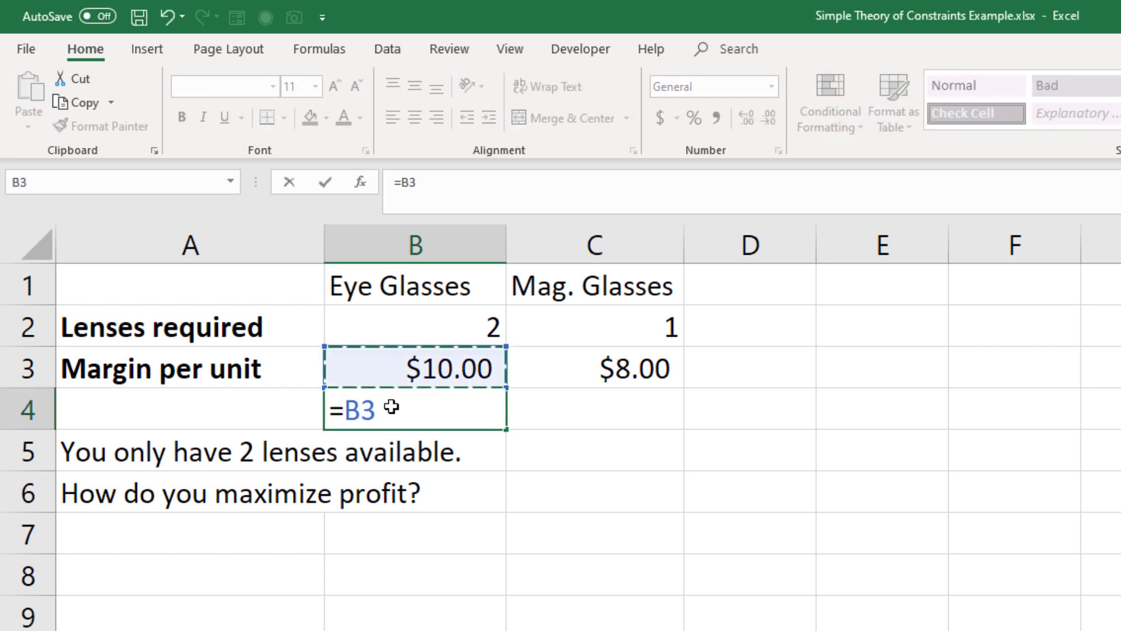
type("/")
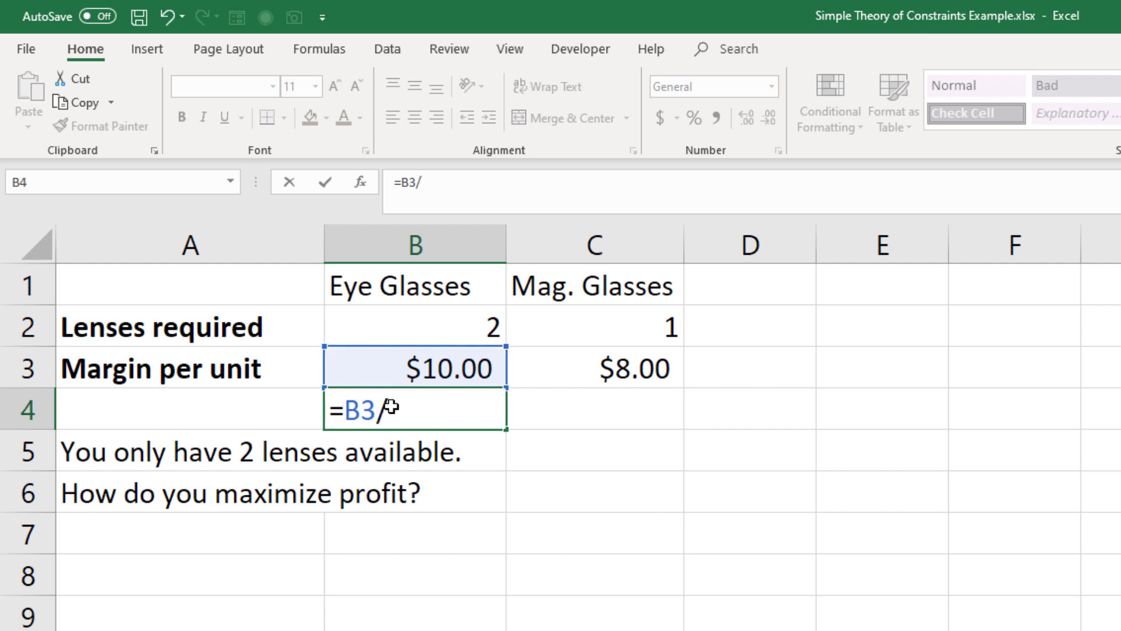
left_click(415, 327)
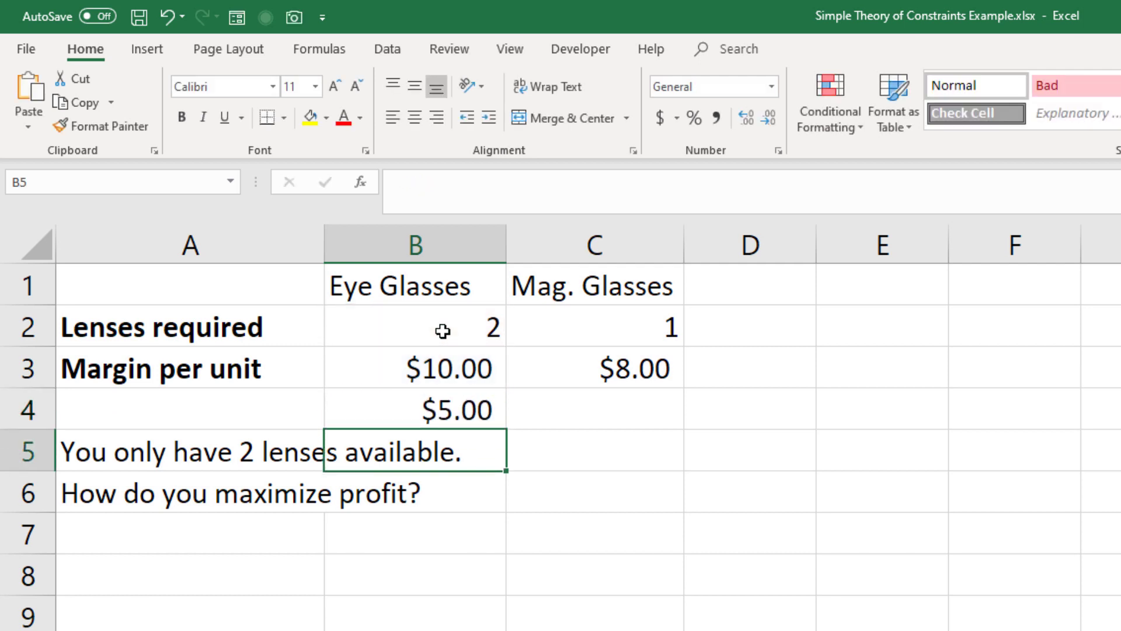
left_click(414, 409)
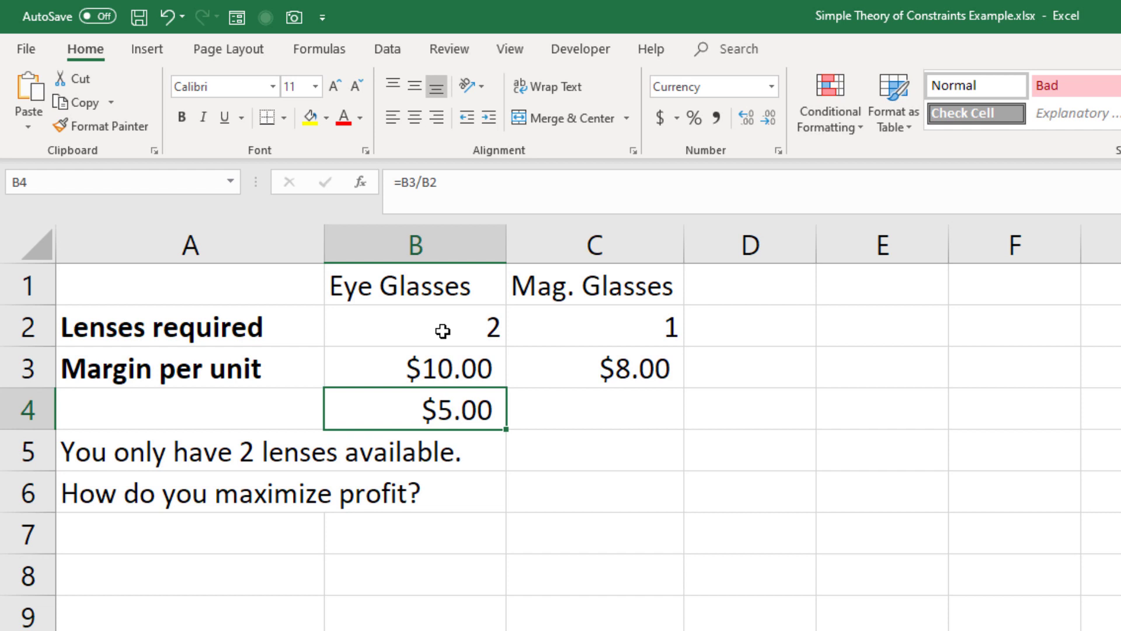